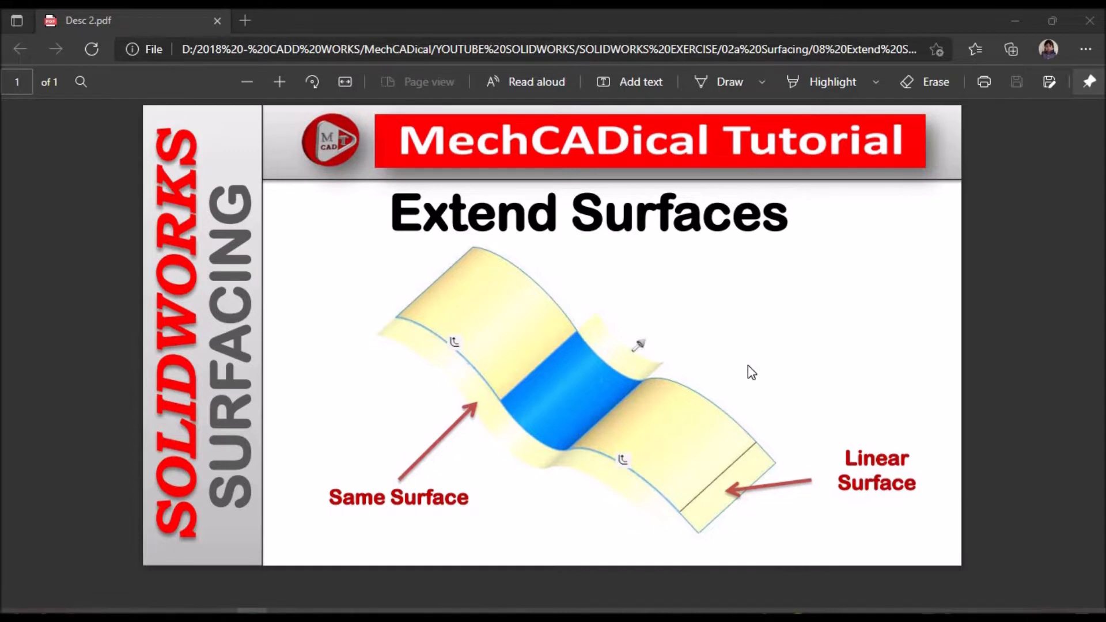
mouse_move(550, 383)
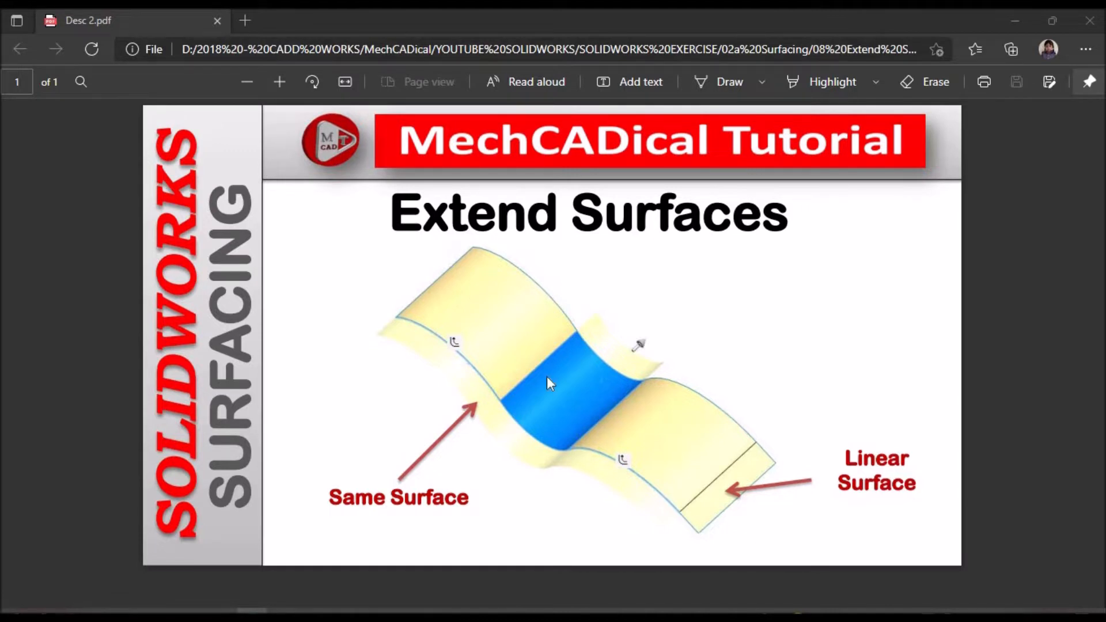
mouse_move(389, 531)
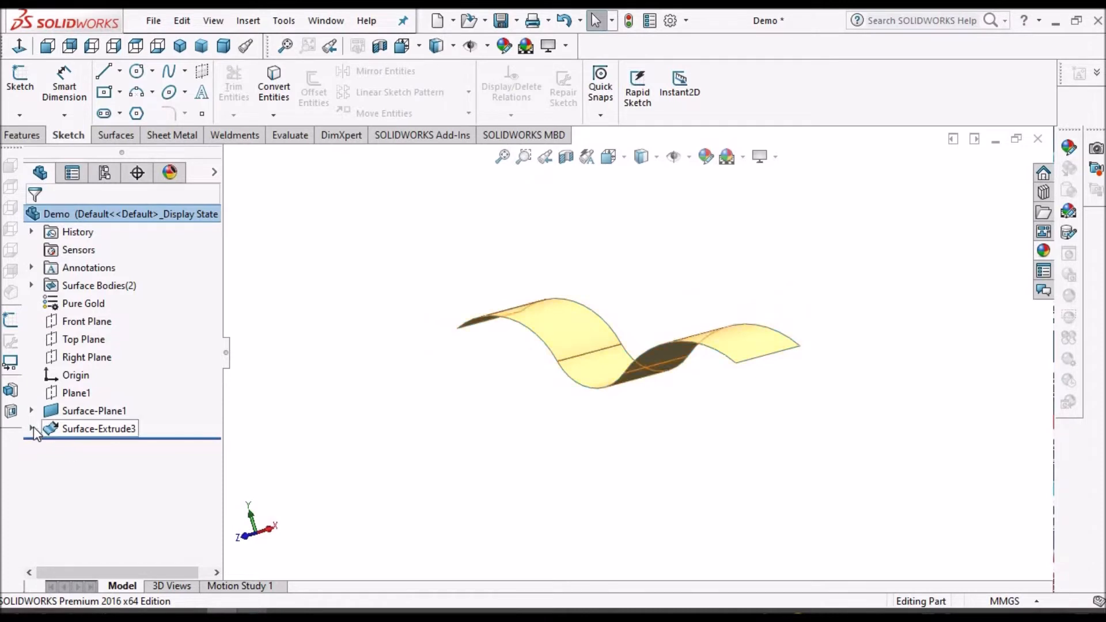
Expand Surface-Extrude3 to show Sketch3, then orbit the wavy surface for a better angle
right_click(99, 428)
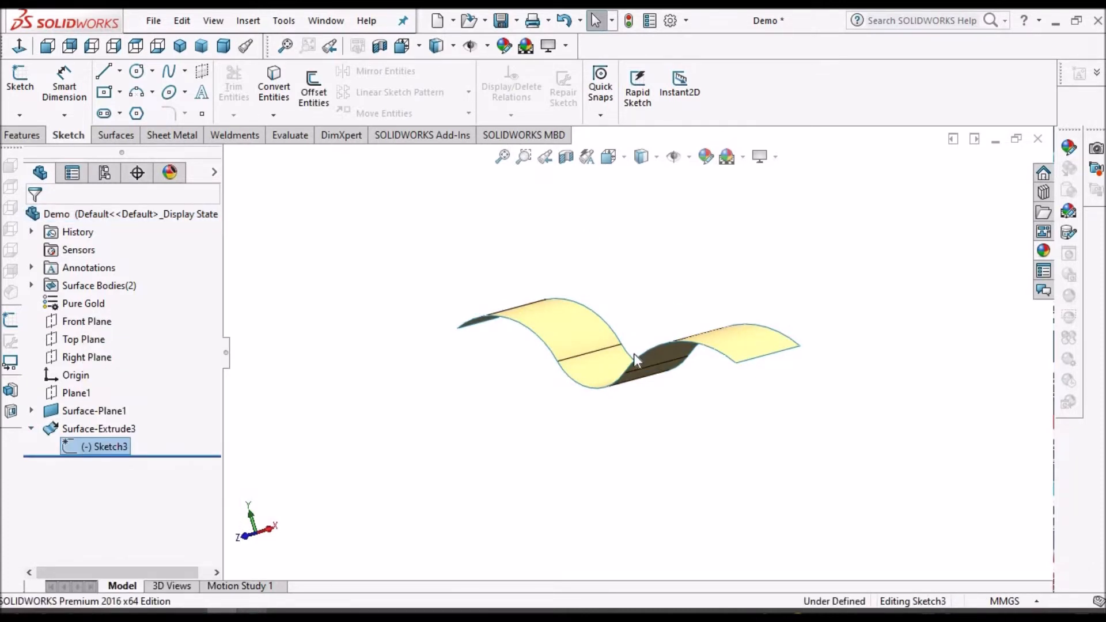
double_click(110, 446)
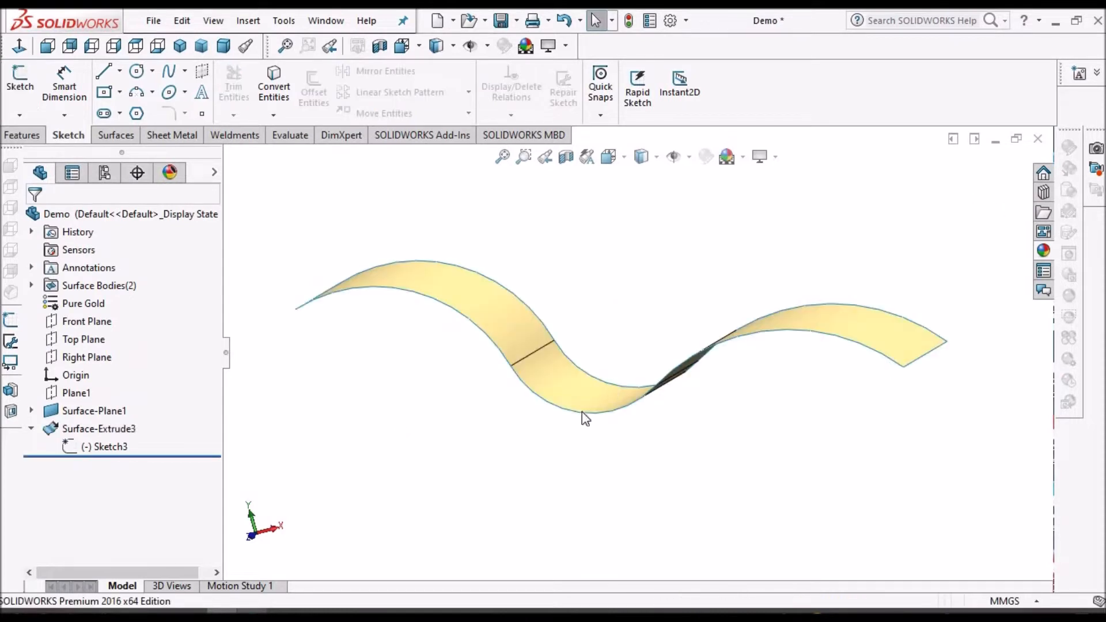
drag(585, 416, 662, 433)
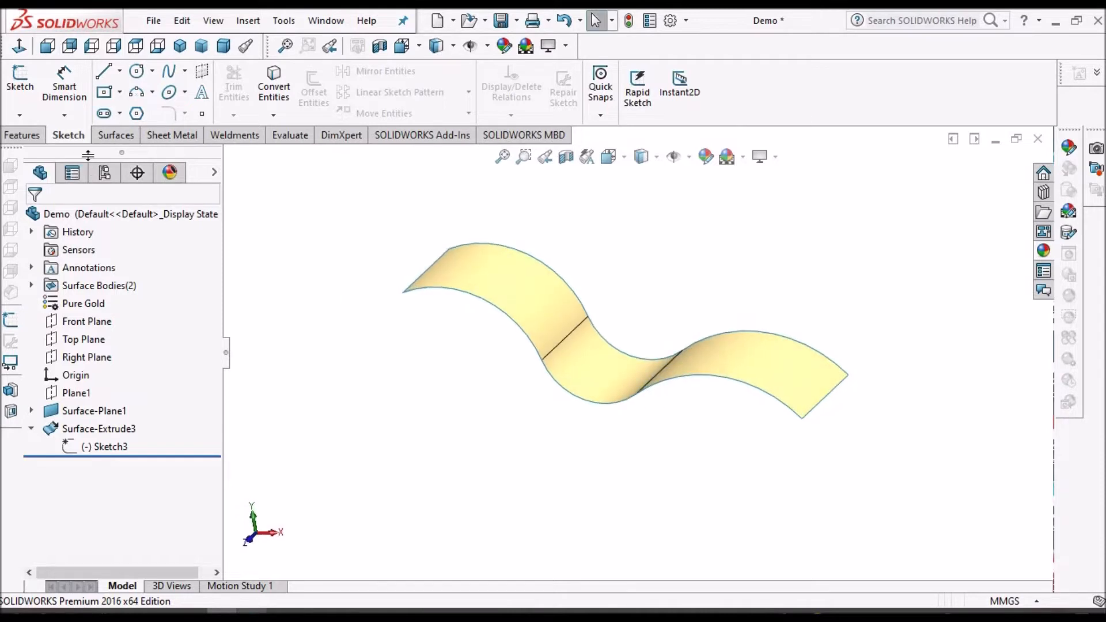
click(173, 135)
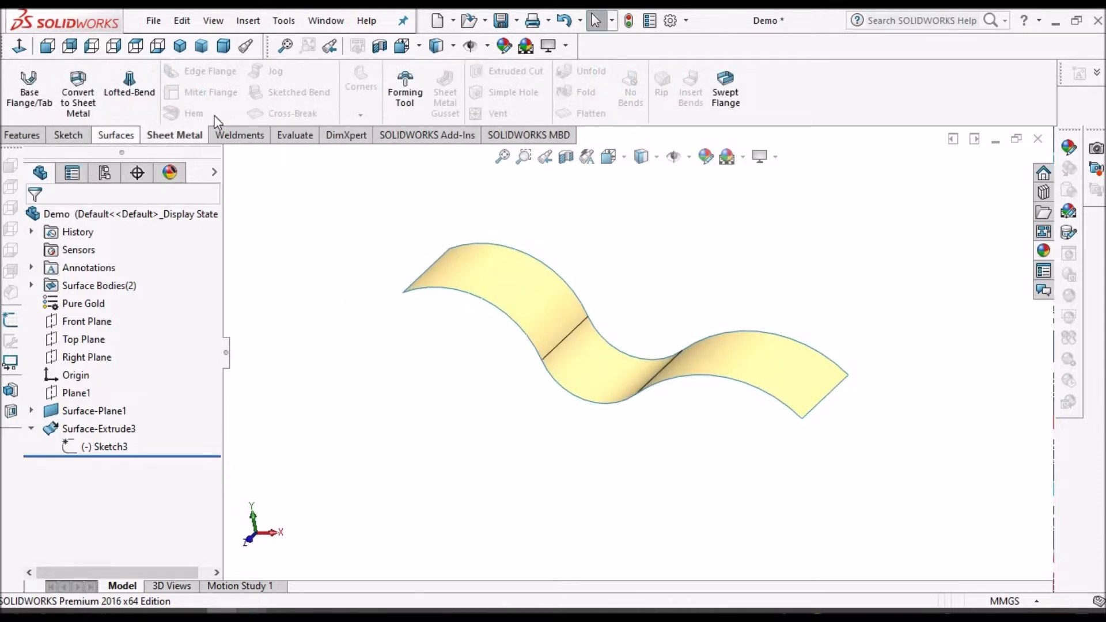
Extend a long curved edge of the wavy surface 25.4 mm linearly
click(117, 135)
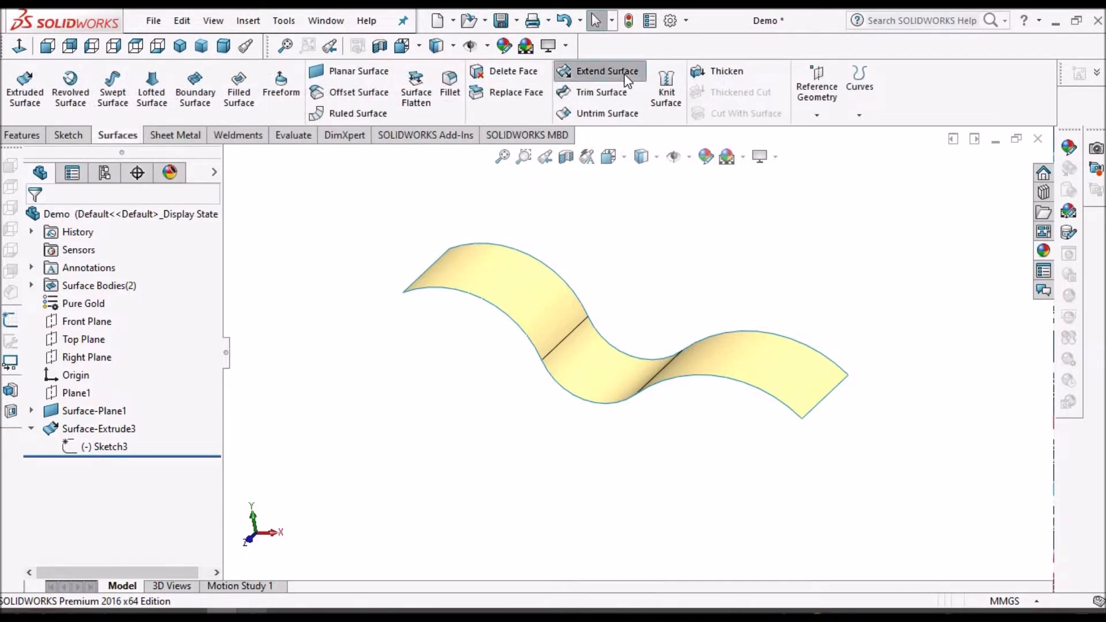
click(606, 70)
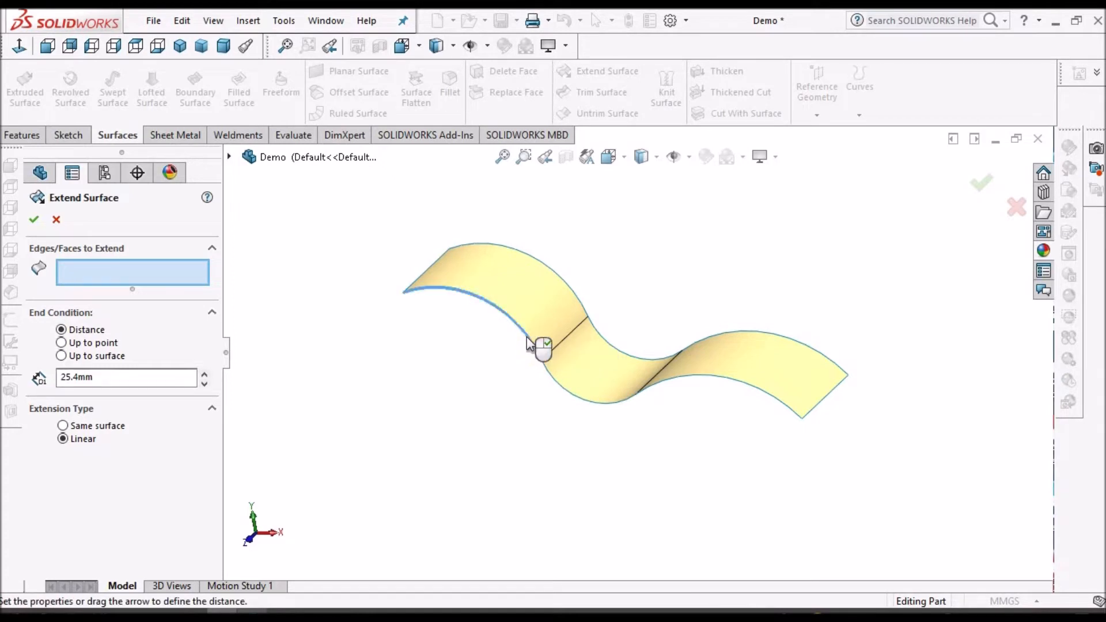
click(543, 353)
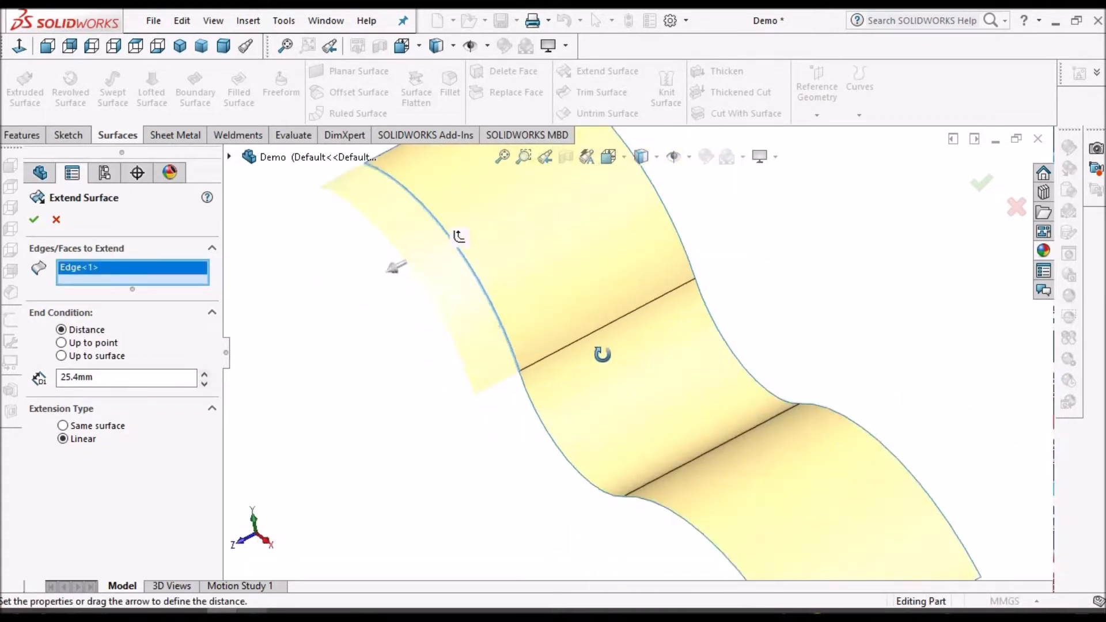
drag(603, 352, 557, 427)
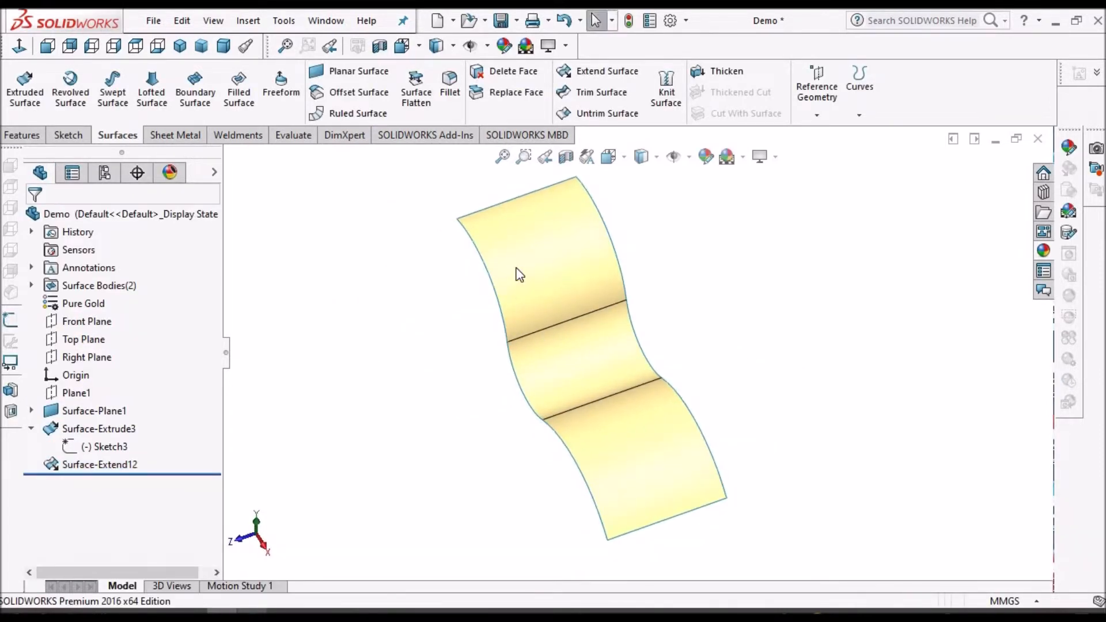
mouse_move(709, 386)
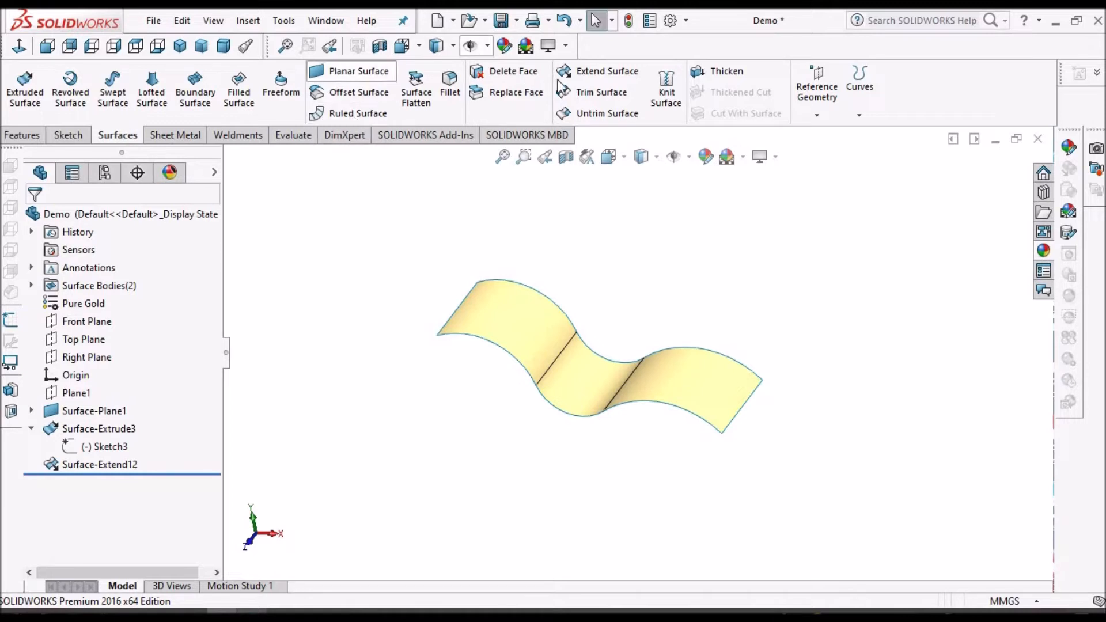
Extend the short right end edge of the wavy surface 25.4 mm linearly
click(606, 70)
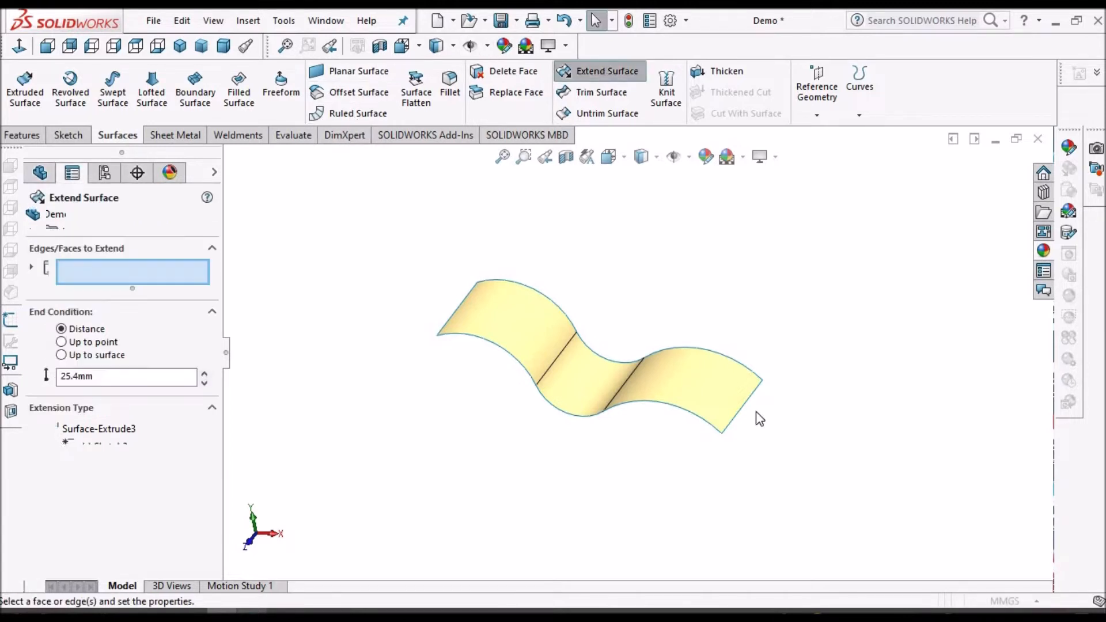
click(741, 412)
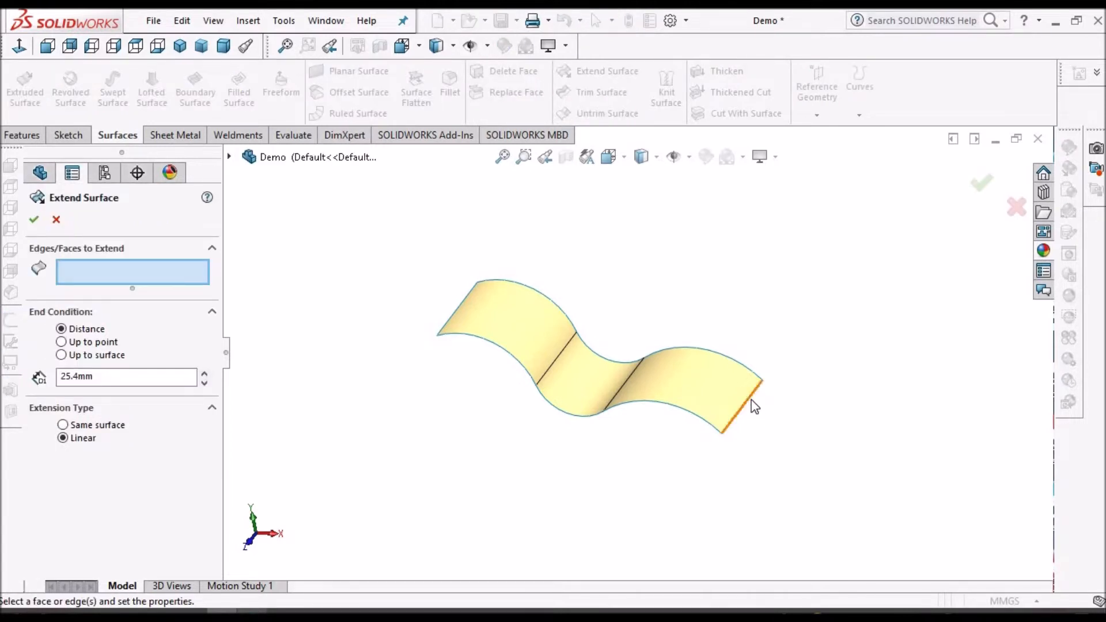
click(741, 402)
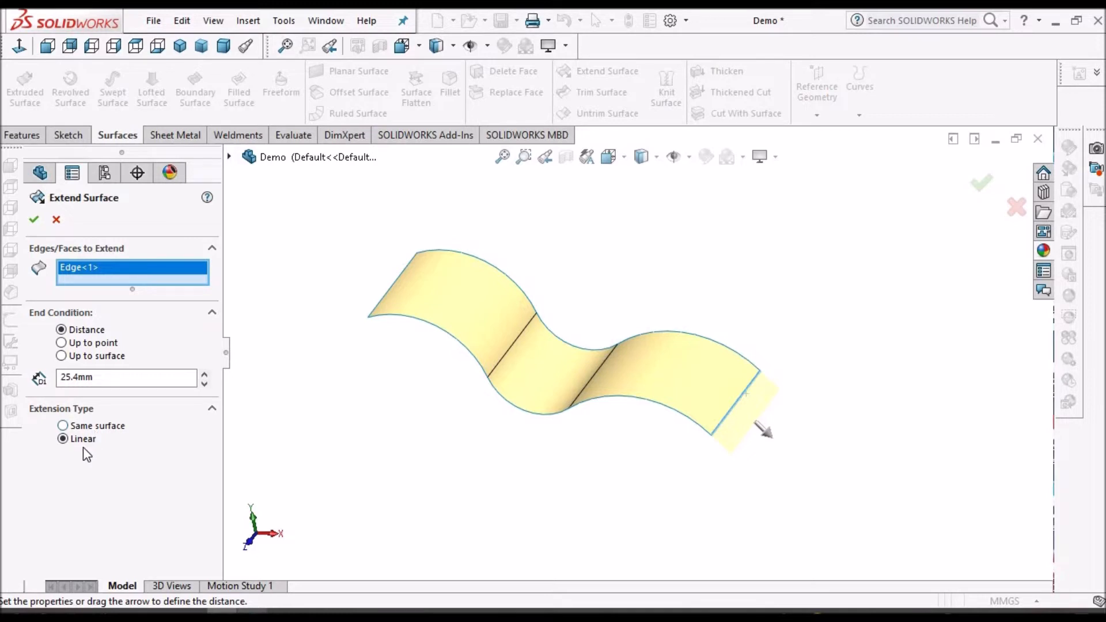
mouse_move(802, 394)
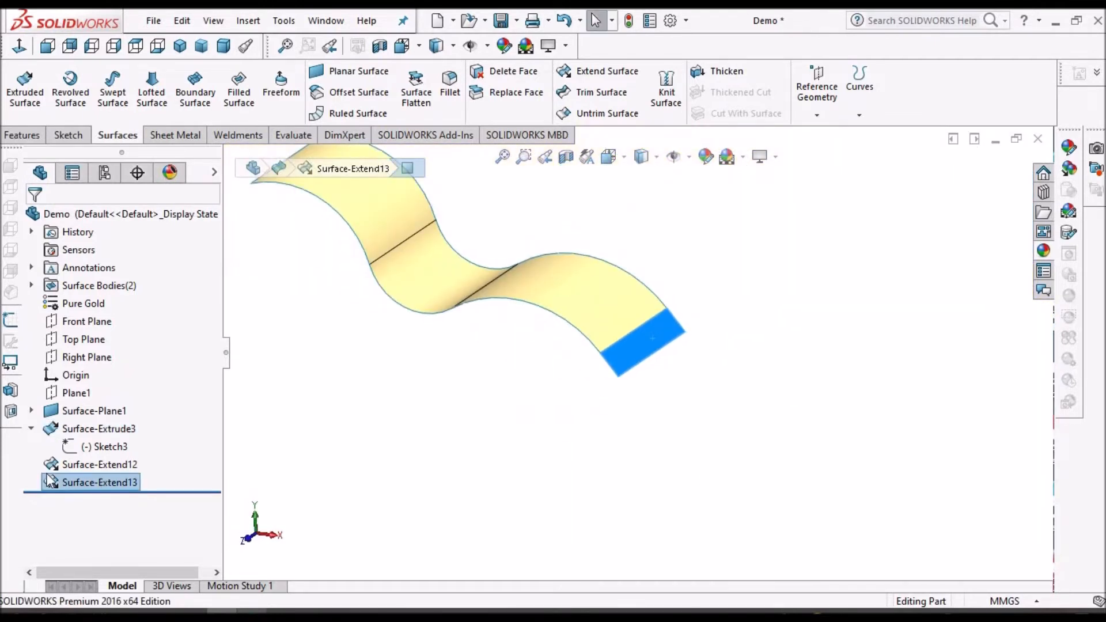
Edit Surface-Extend13 to use the Same surface extension type
right_click(98, 481)
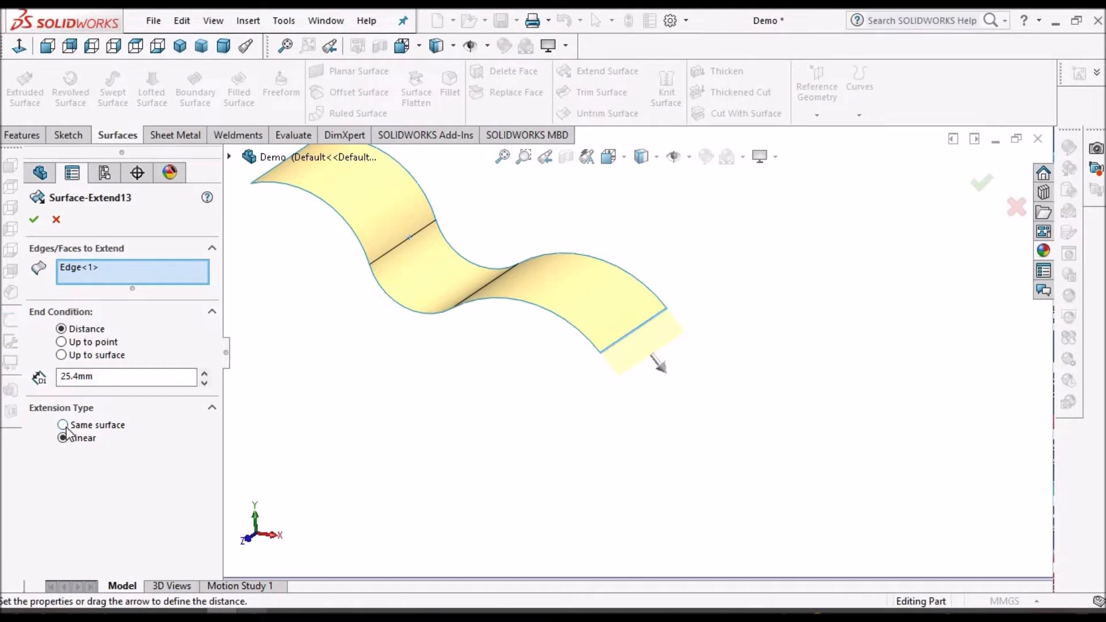
click(62, 424)
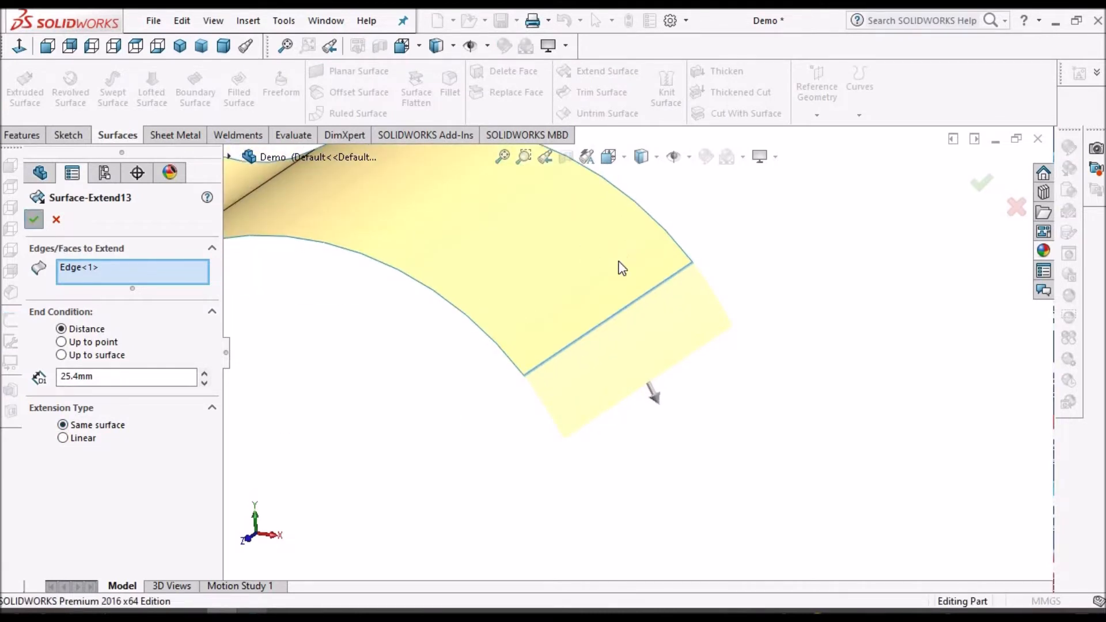
click(34, 220)
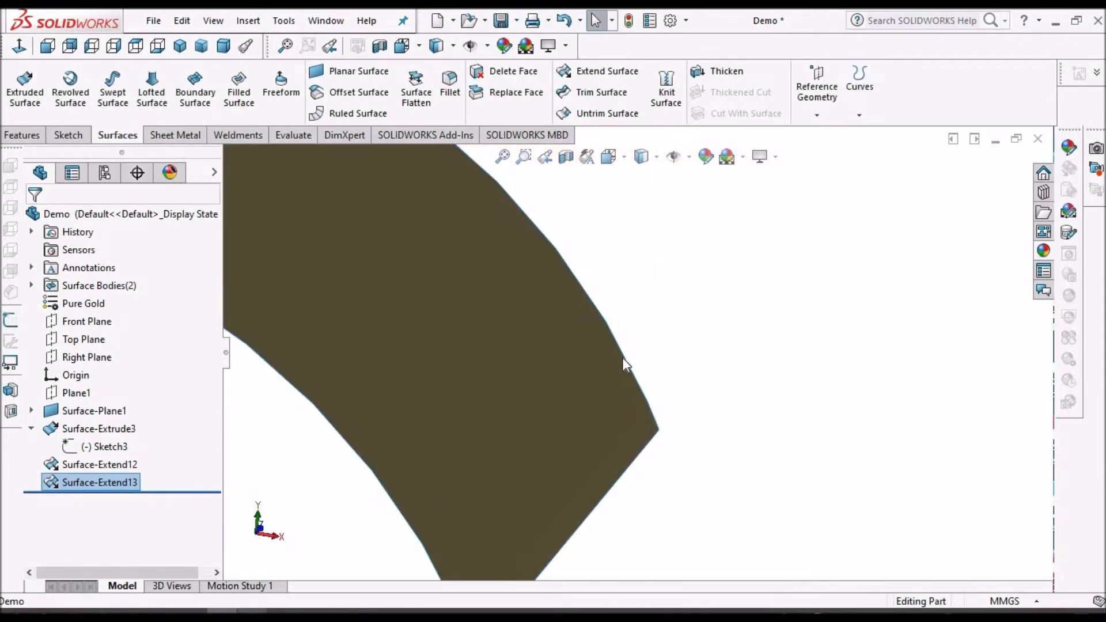
click(98, 428)
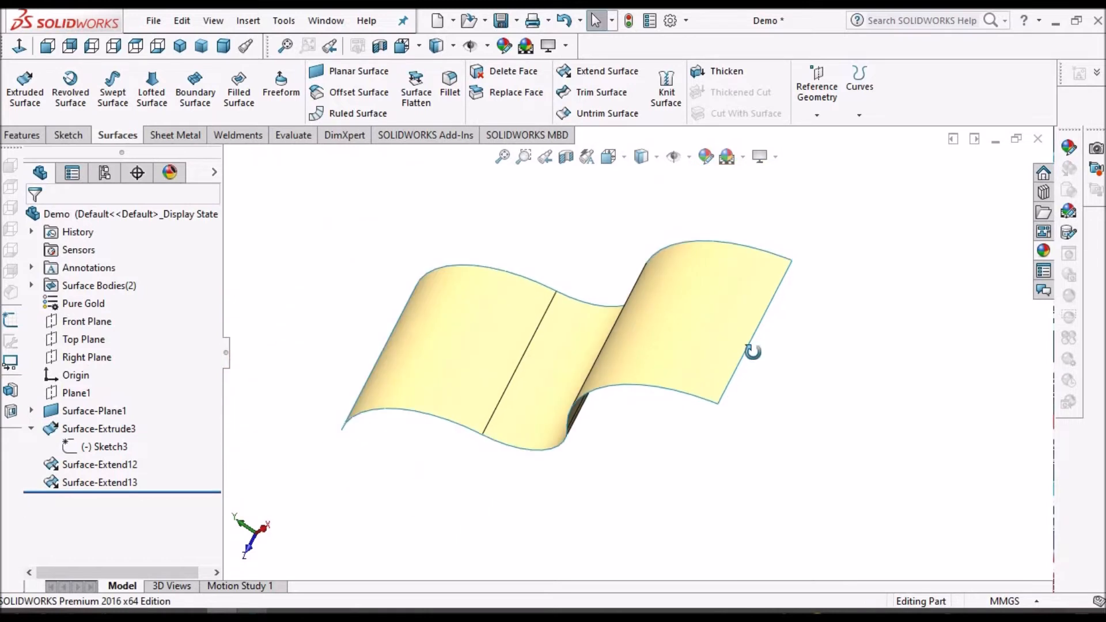
Show the hidden Surface-Plane1 planar surface beside the wavy surface
drag(747, 353, 698, 346)
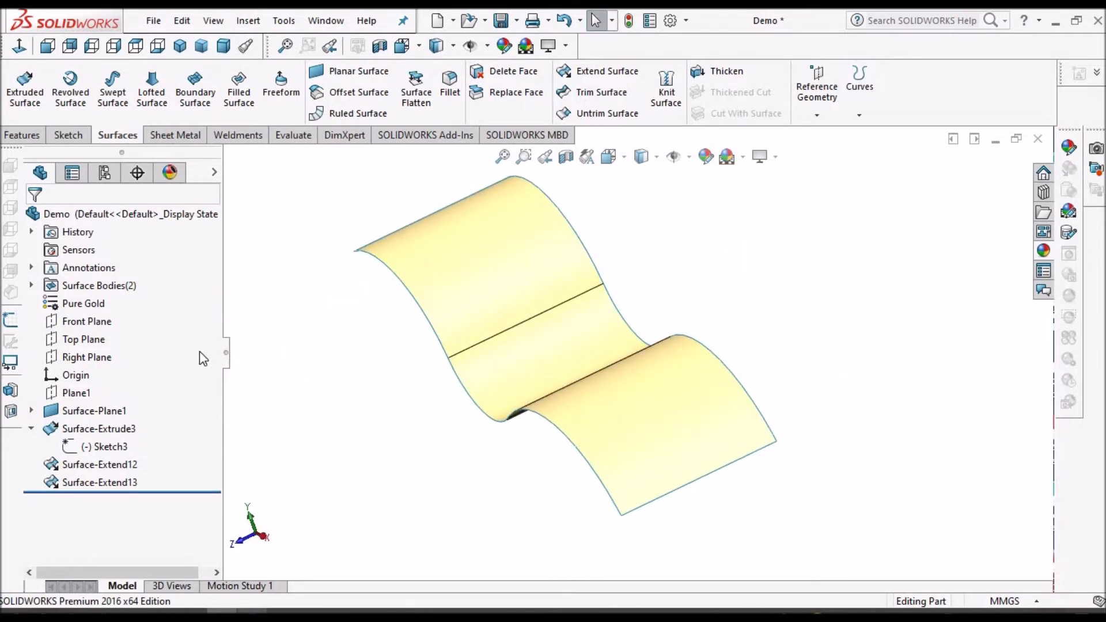
right_click(94, 410)
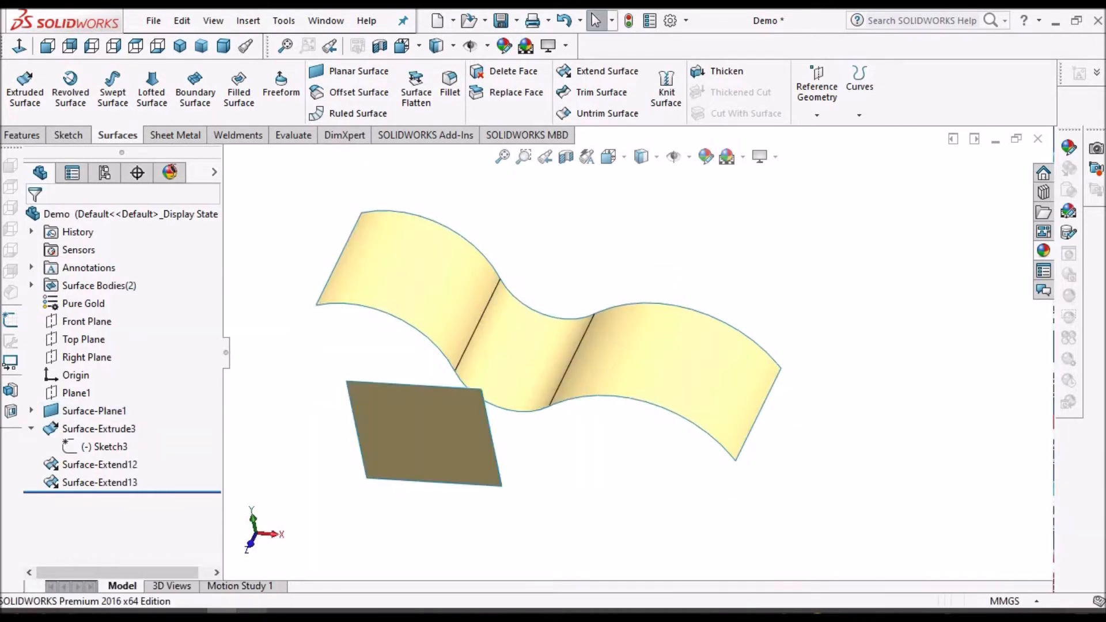
mouse_move(358, 78)
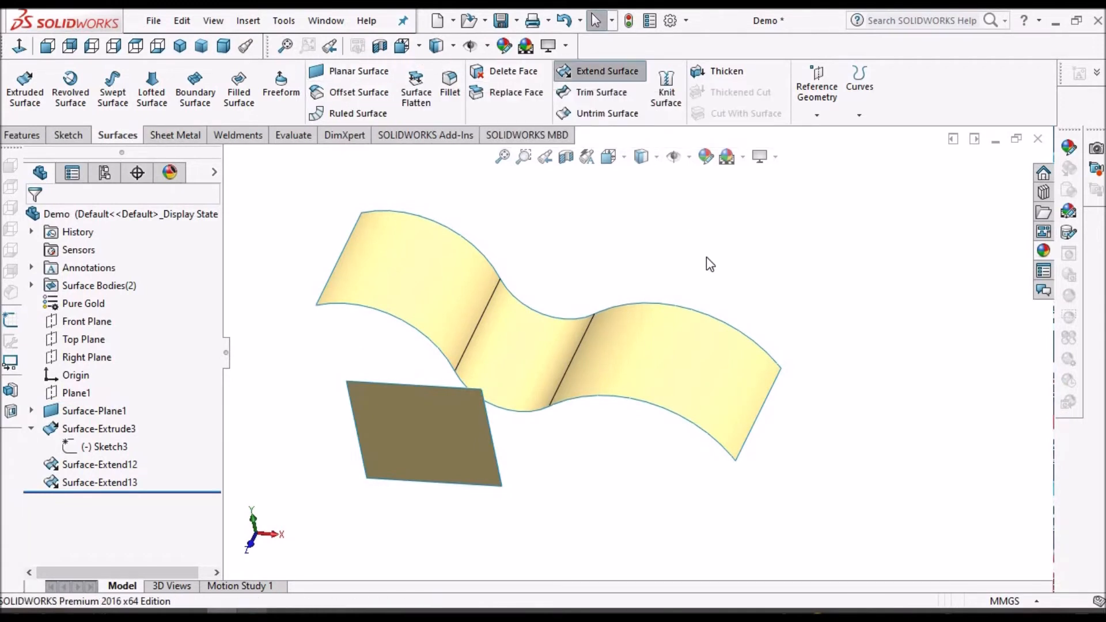
Extend a wavy surface edge up to the Surface-Plane1 planar surface
click(606, 70)
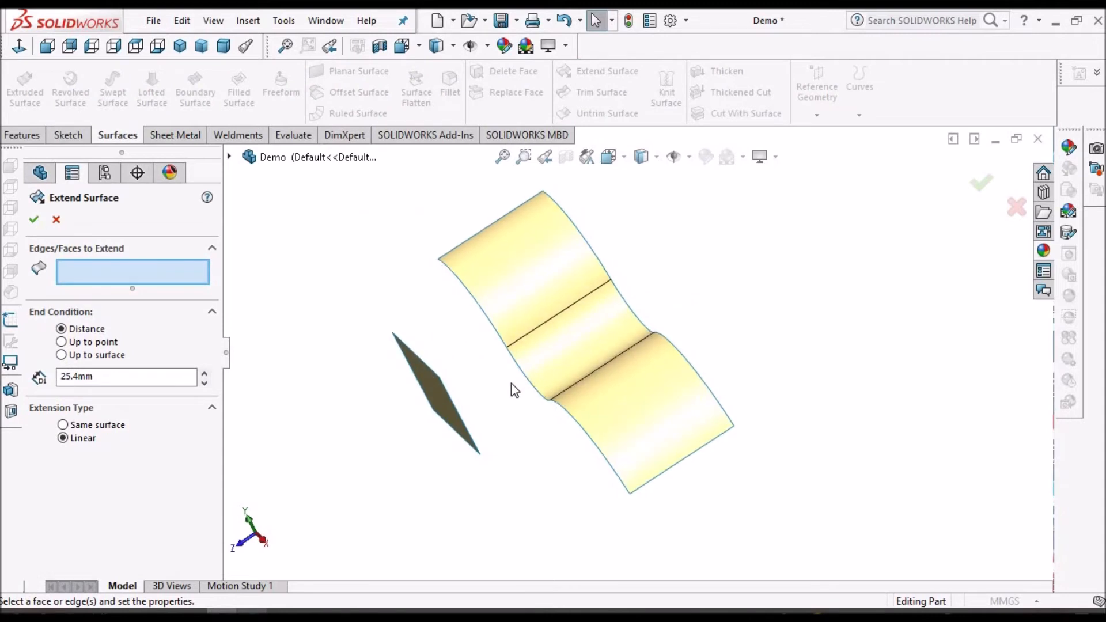
click(532, 346)
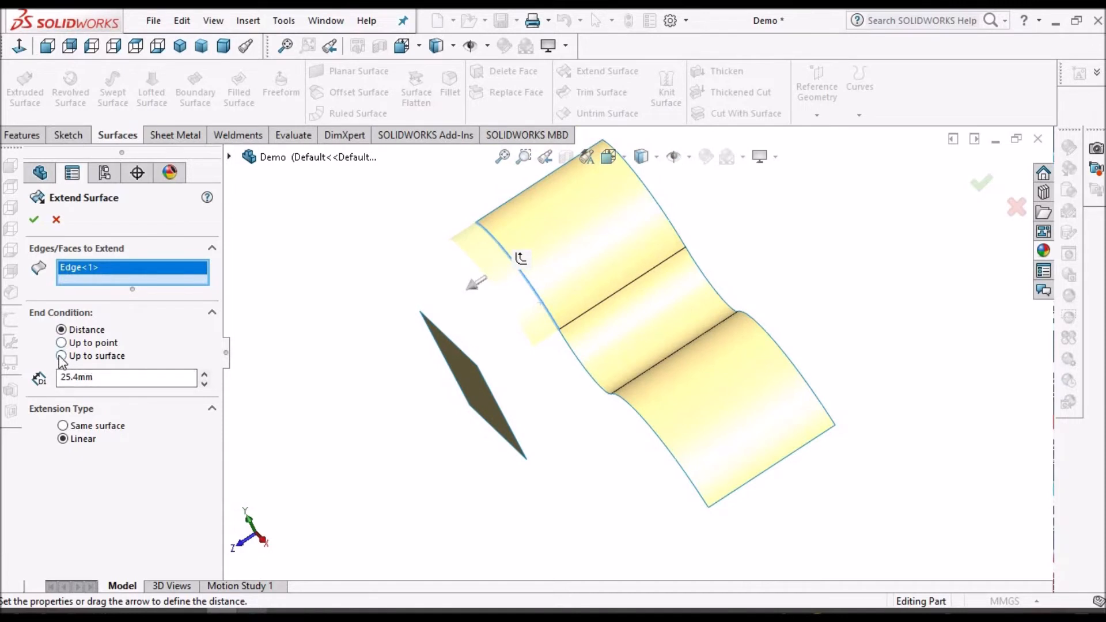
click(62, 355)
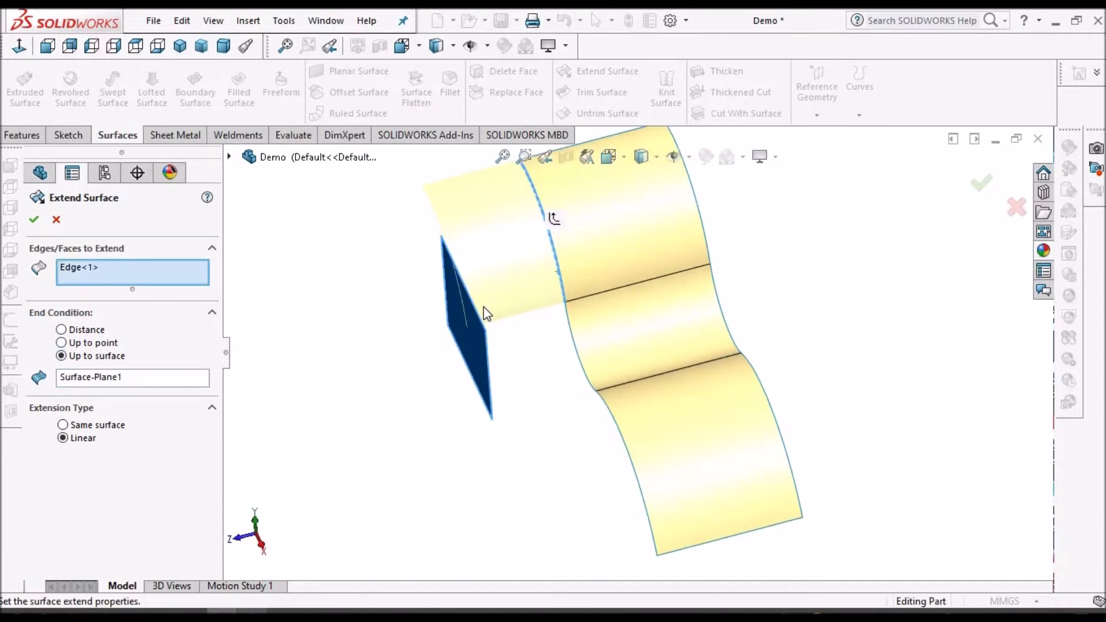
click(34, 219)
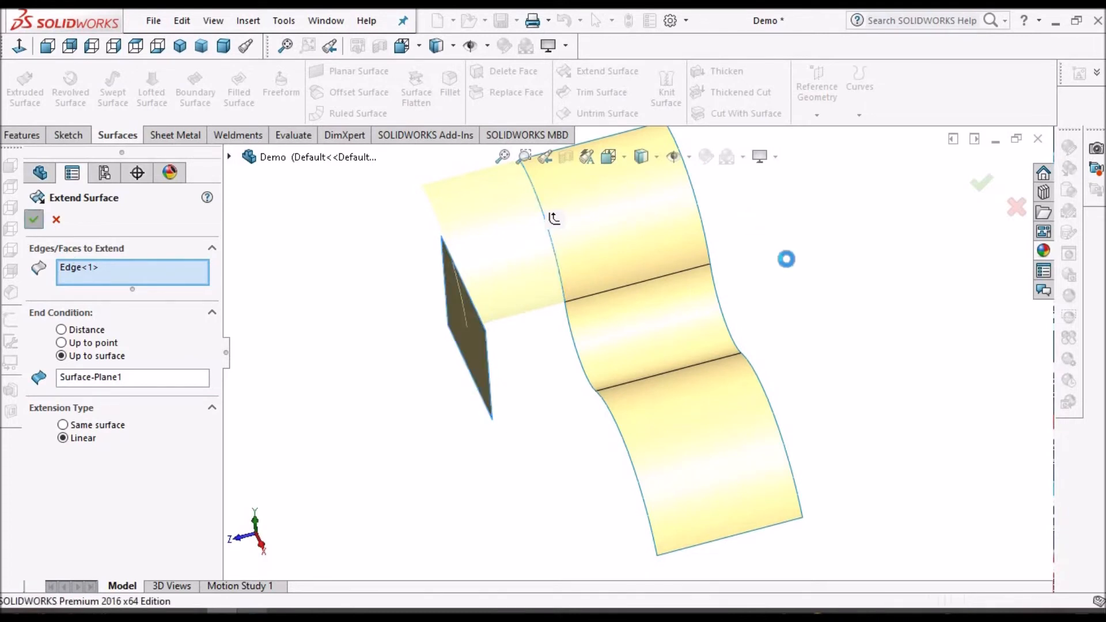
click(34, 219)
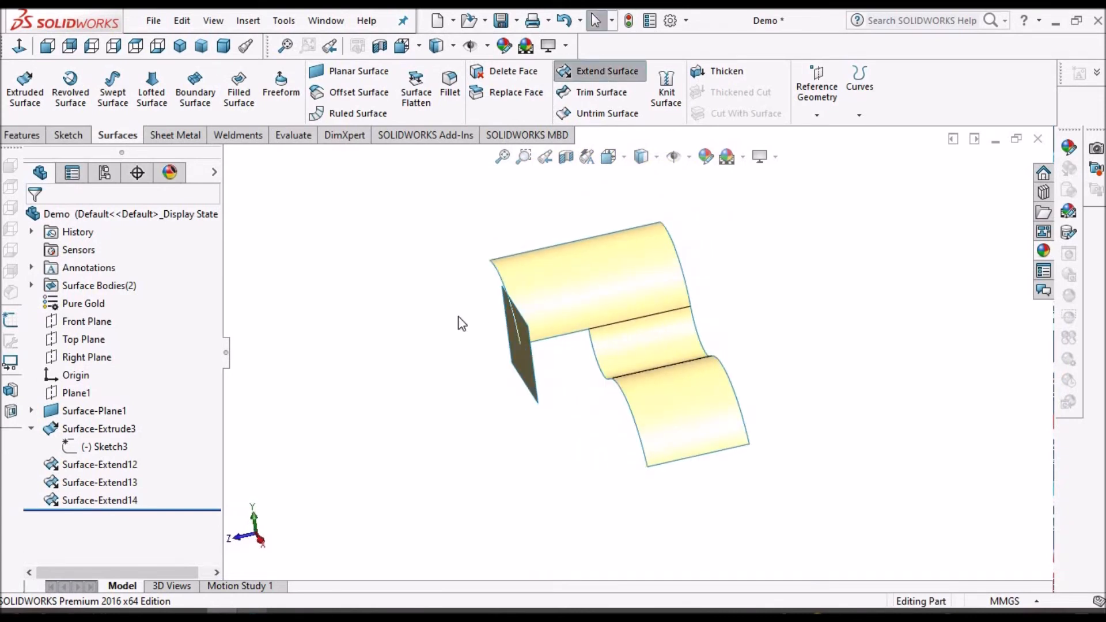
Extend the wavy surface's curved edge up to a corner vertex of the plane
click(606, 70)
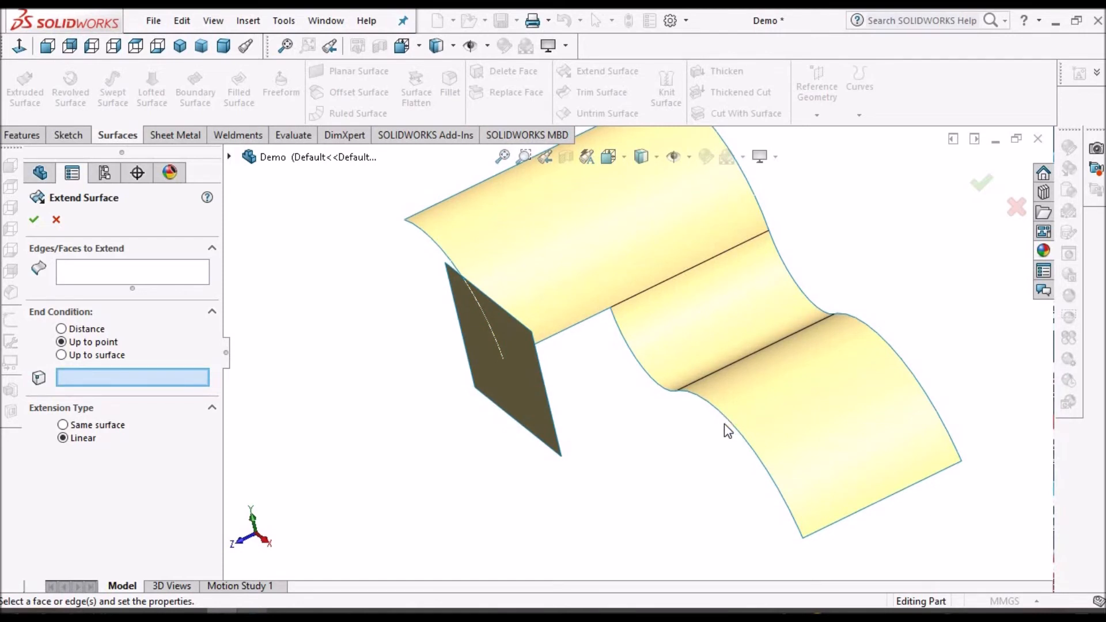
click(733, 416)
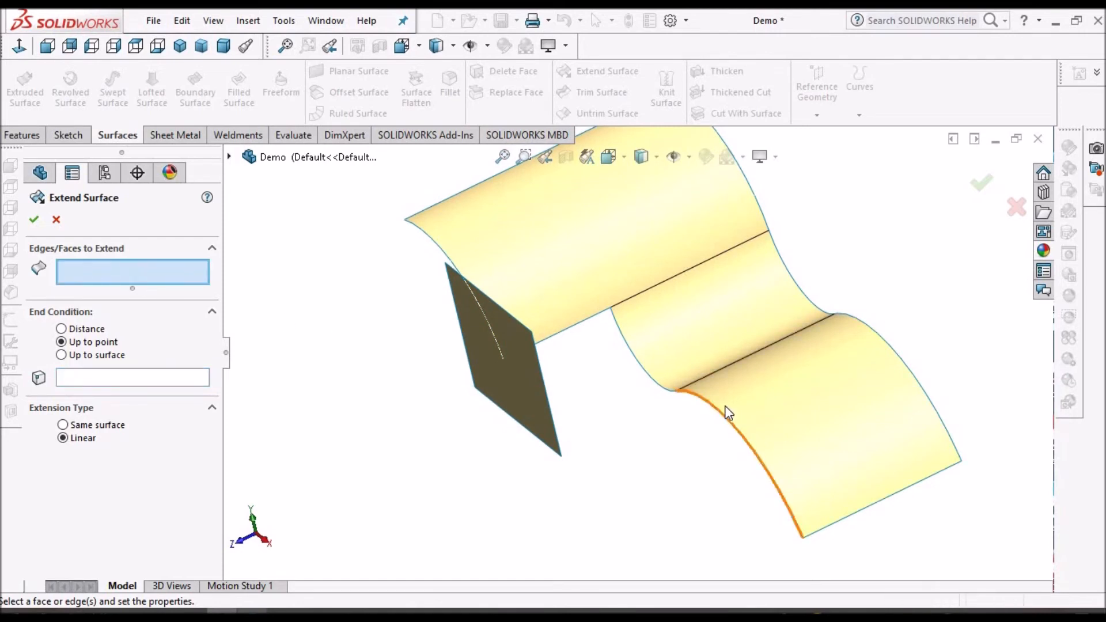
click(726, 412)
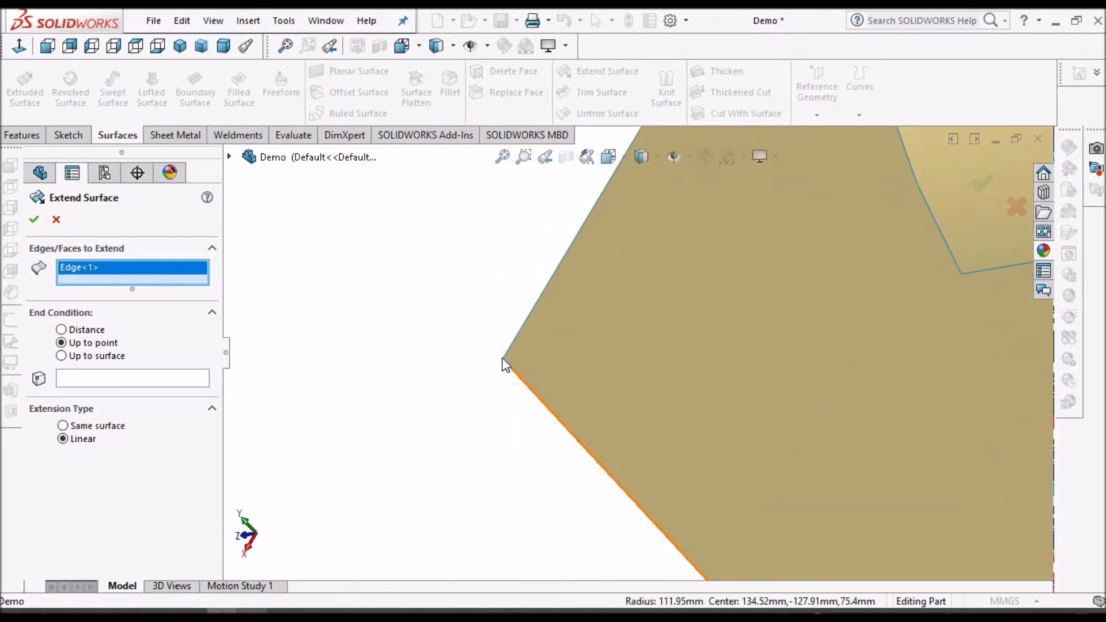
click(501, 358)
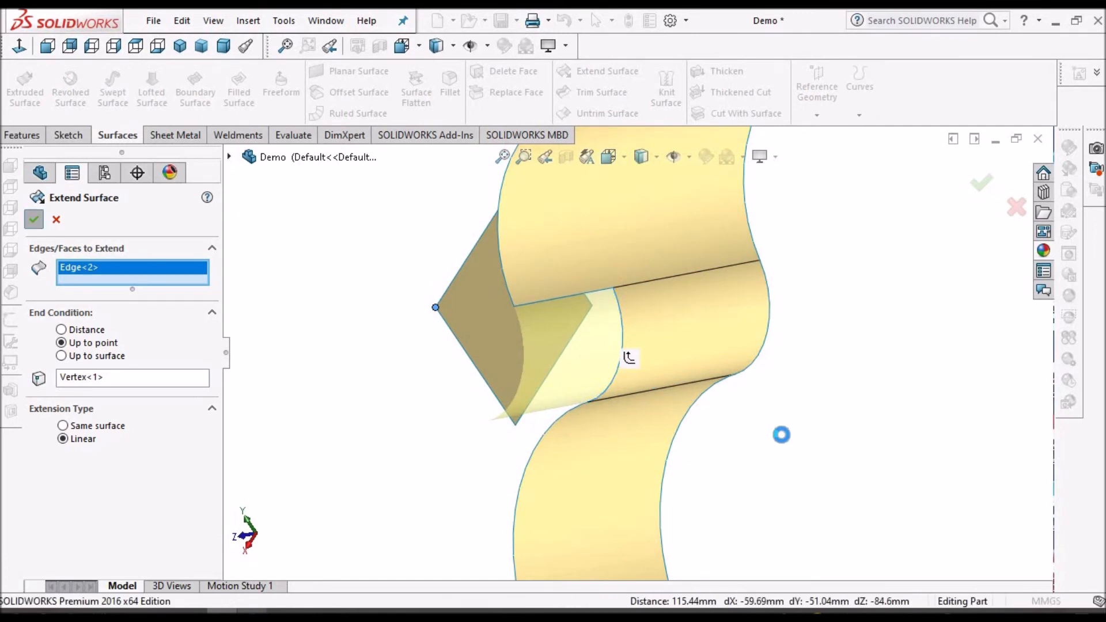
click(34, 220)
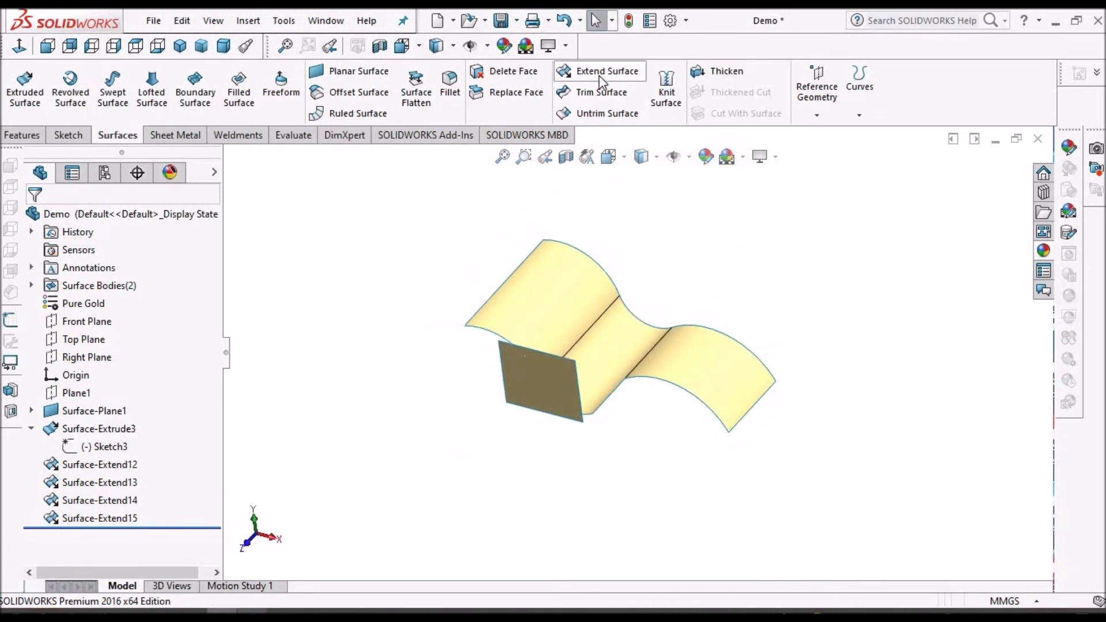
Extend the wavy surface's entire end face by a 25.4 mm distance
click(607, 71)
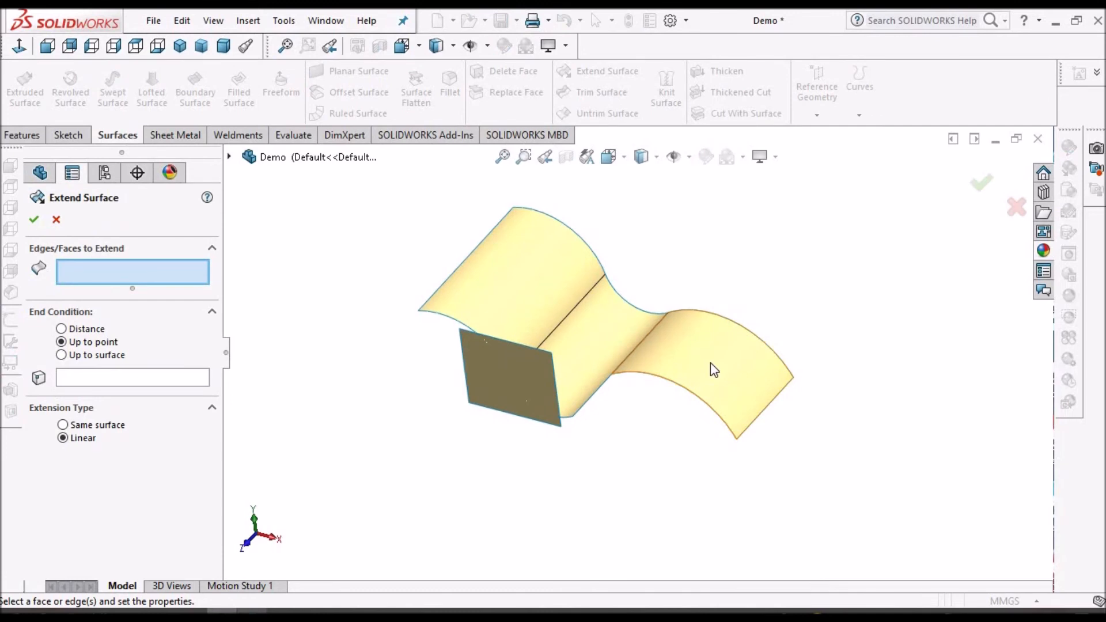
click(713, 369)
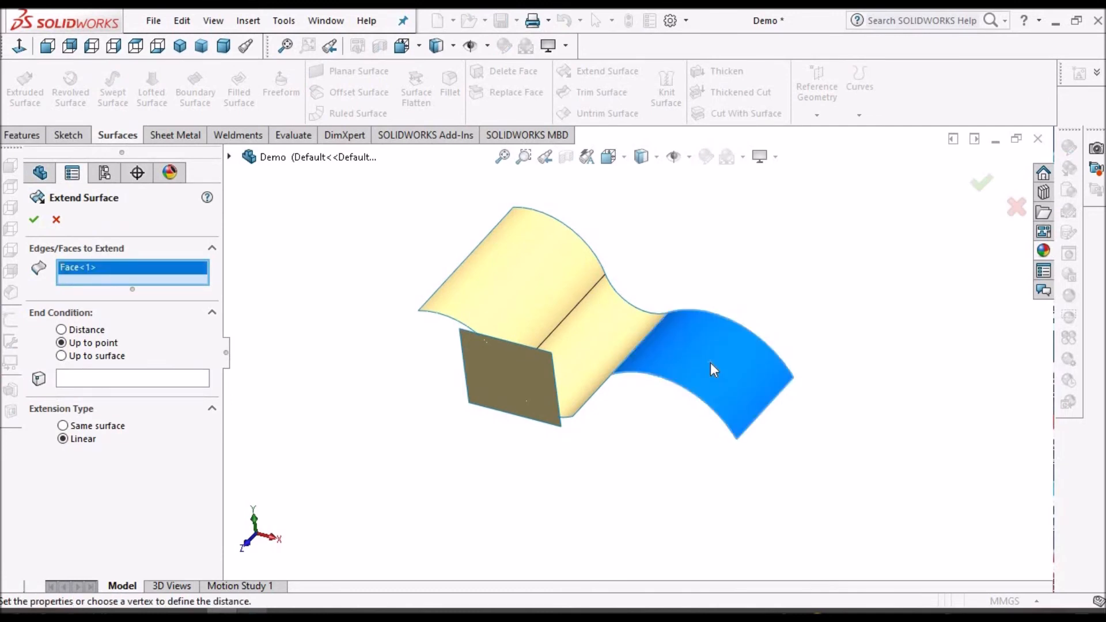
click(62, 330)
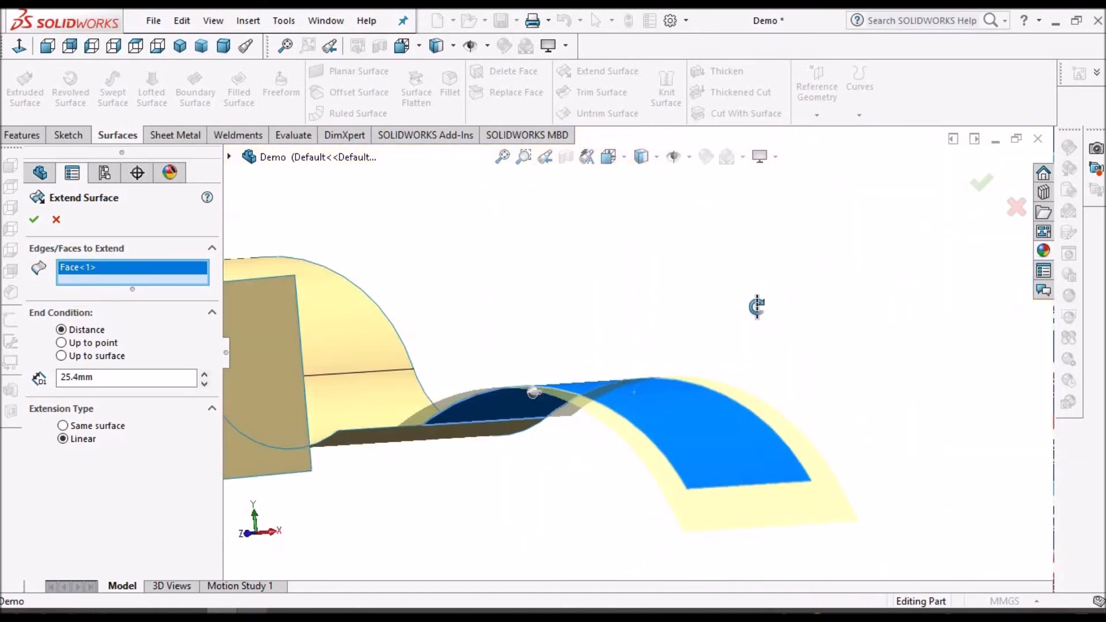
drag(756, 307, 557, 342)
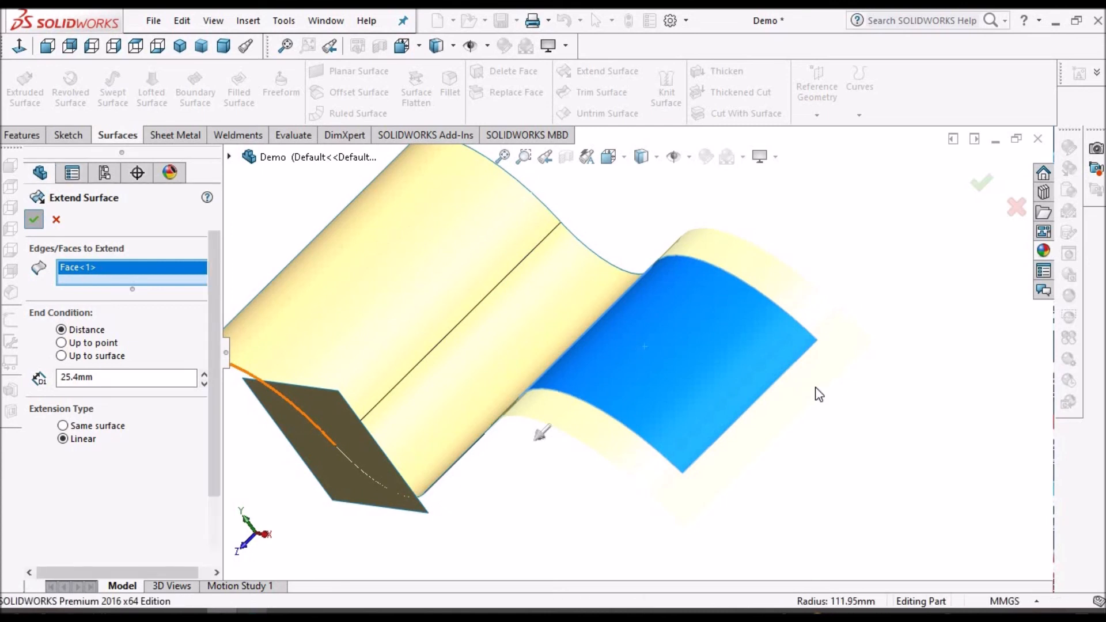
click(34, 219)
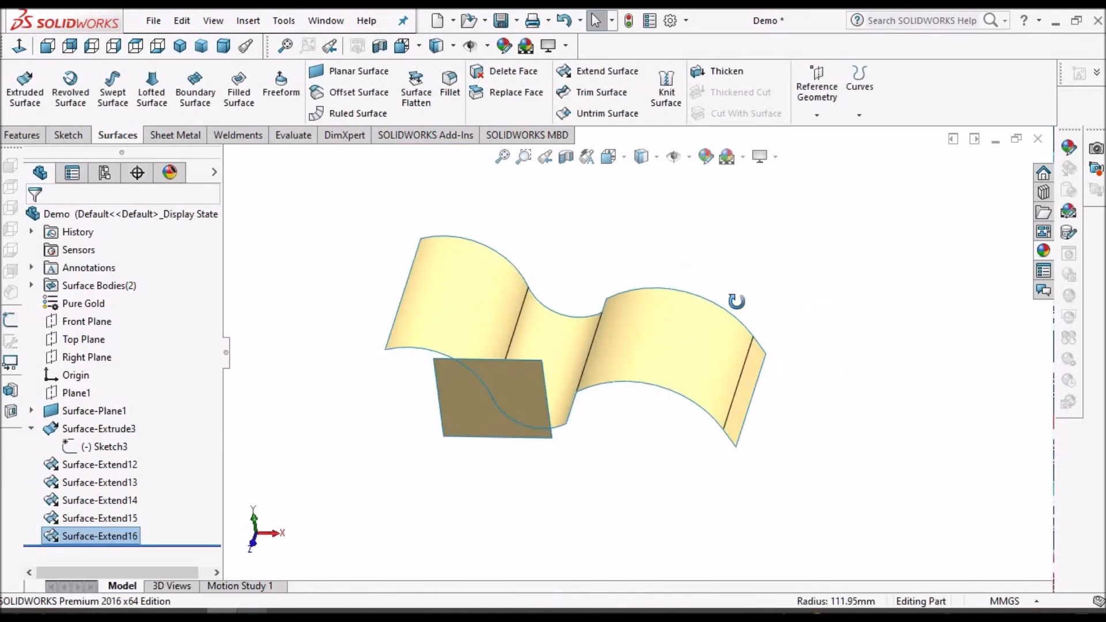
Orbit the model to view the wavy surface from another angle
drag(737, 299, 804, 395)
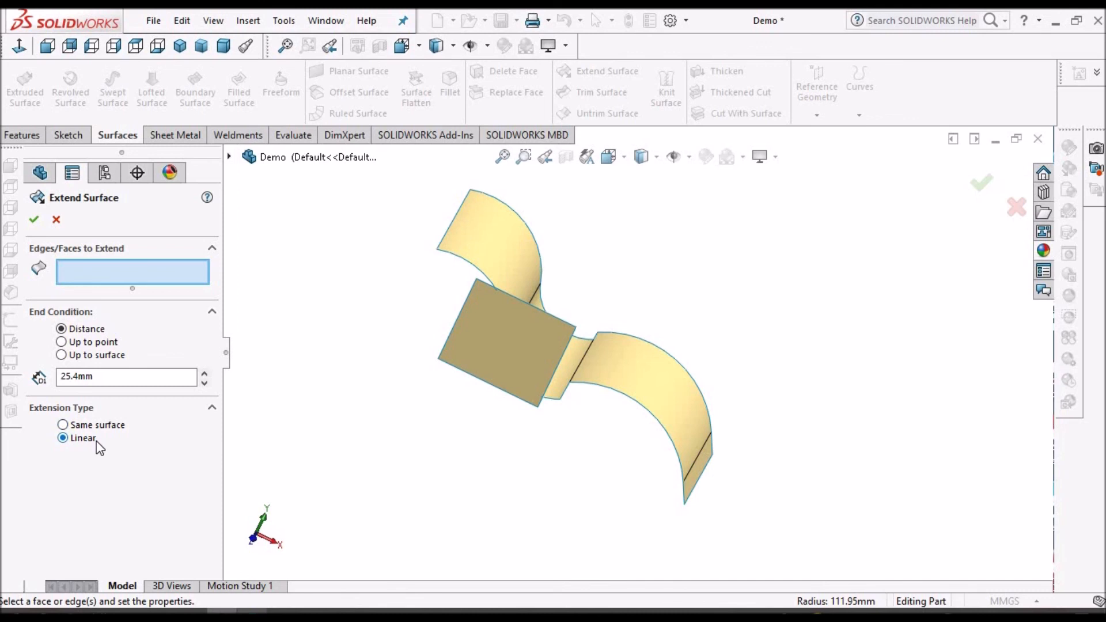
mouse_move(117, 452)
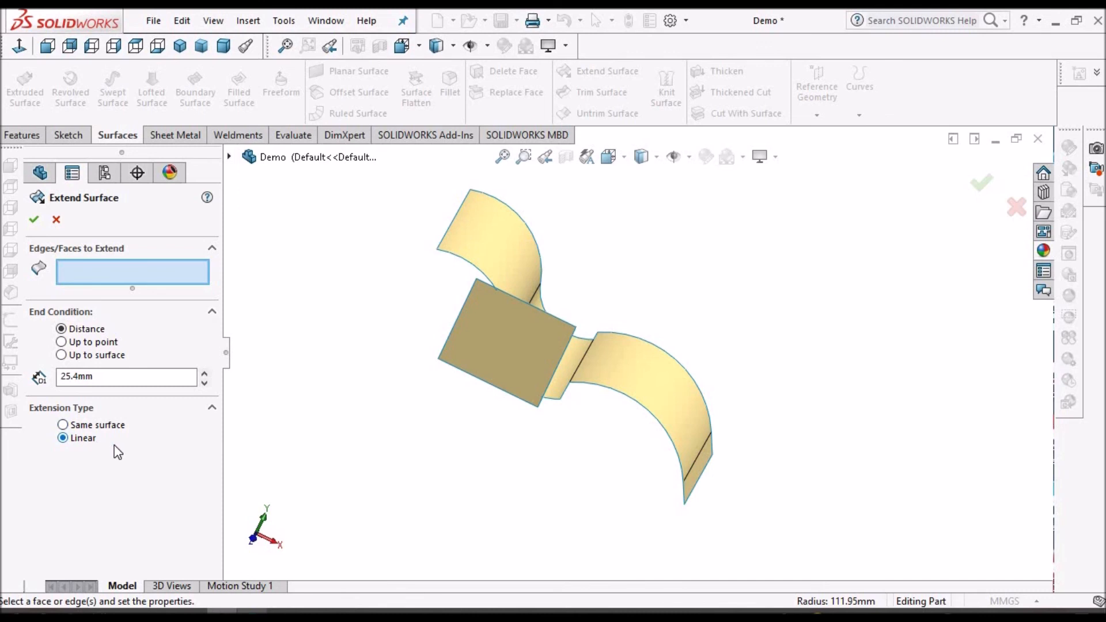